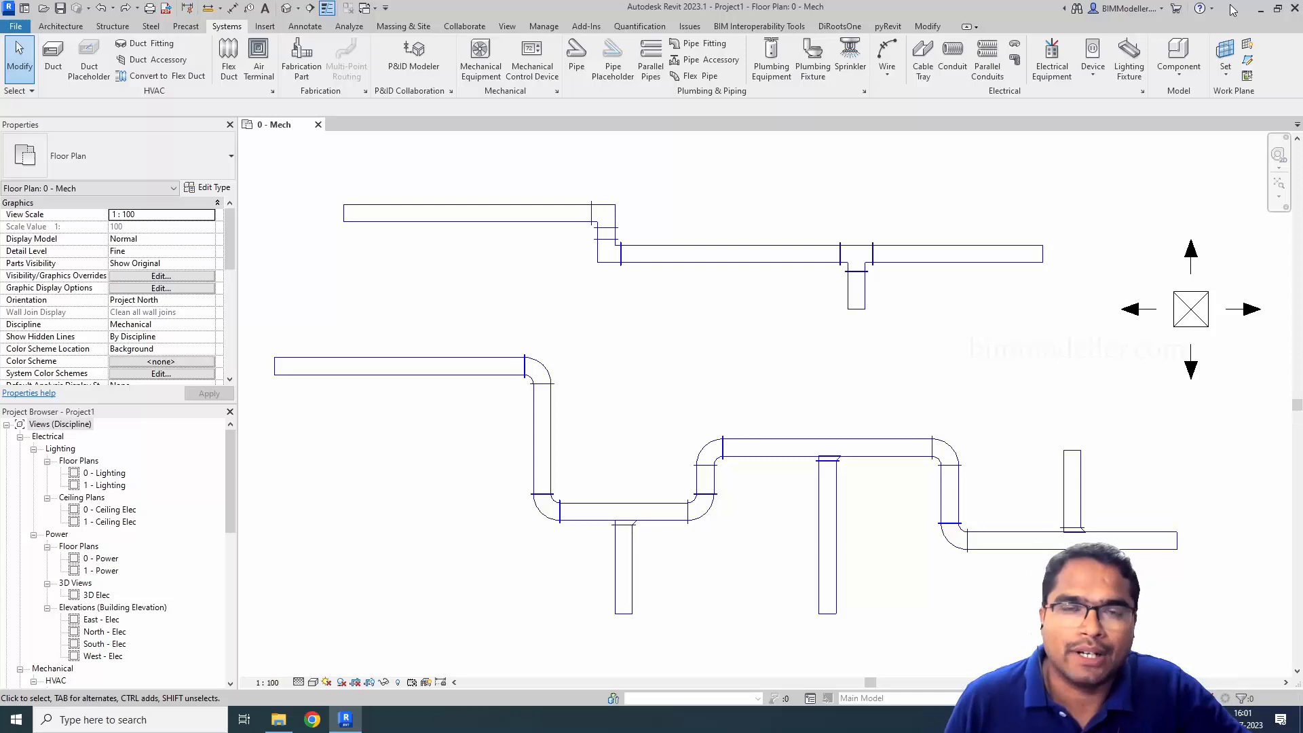
mouse_move(1287, 80)
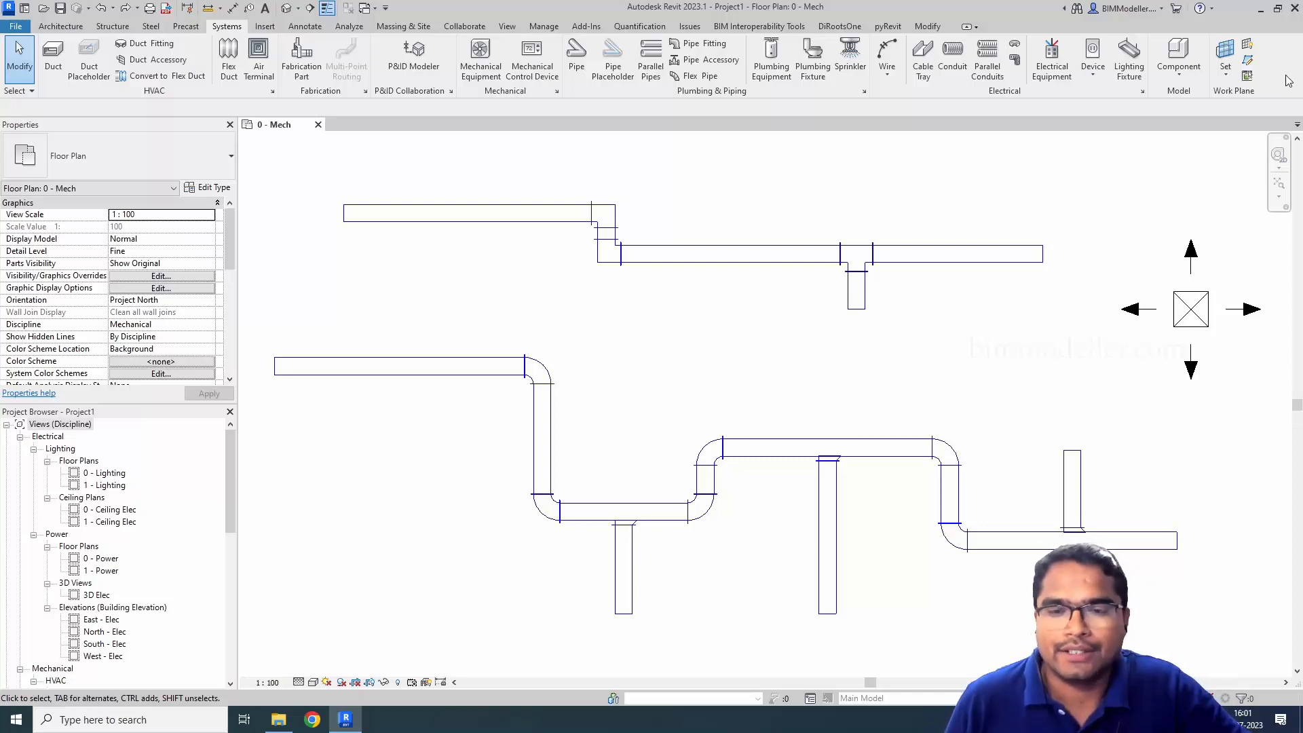
mouse_move(456, 311)
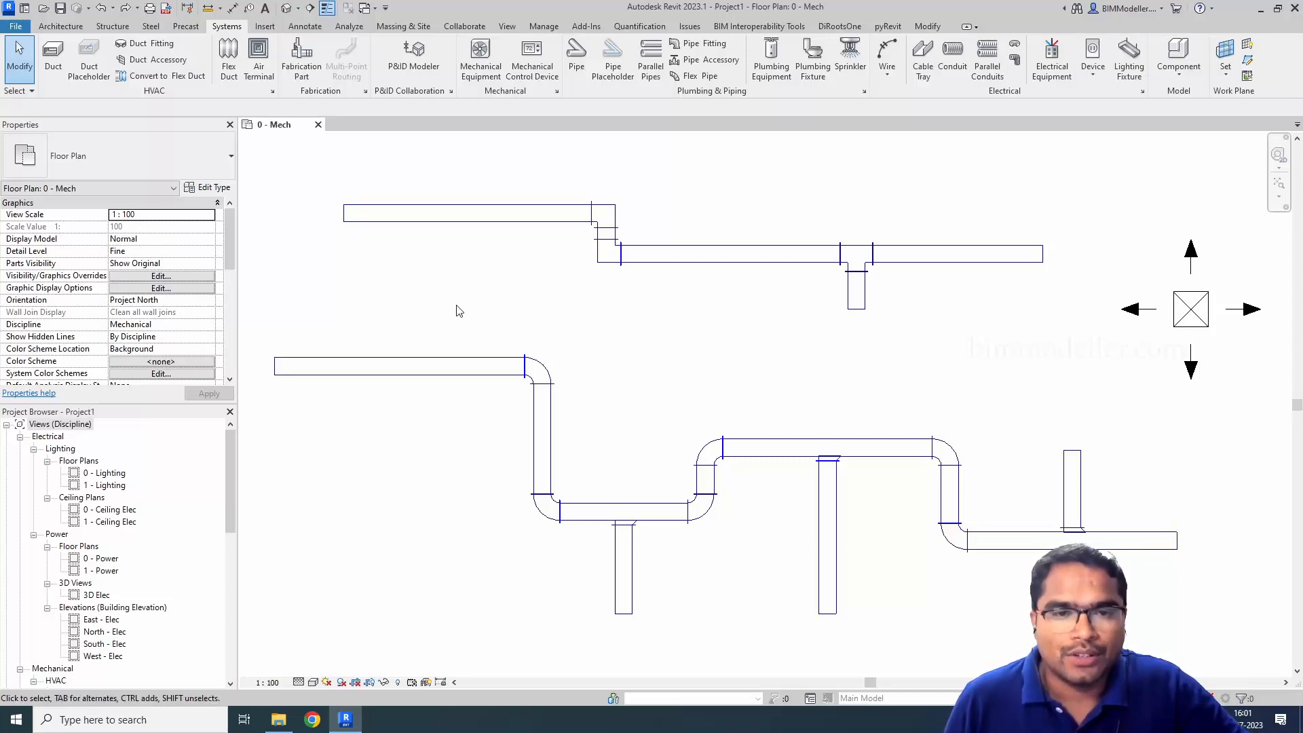
mouse_move(456, 311)
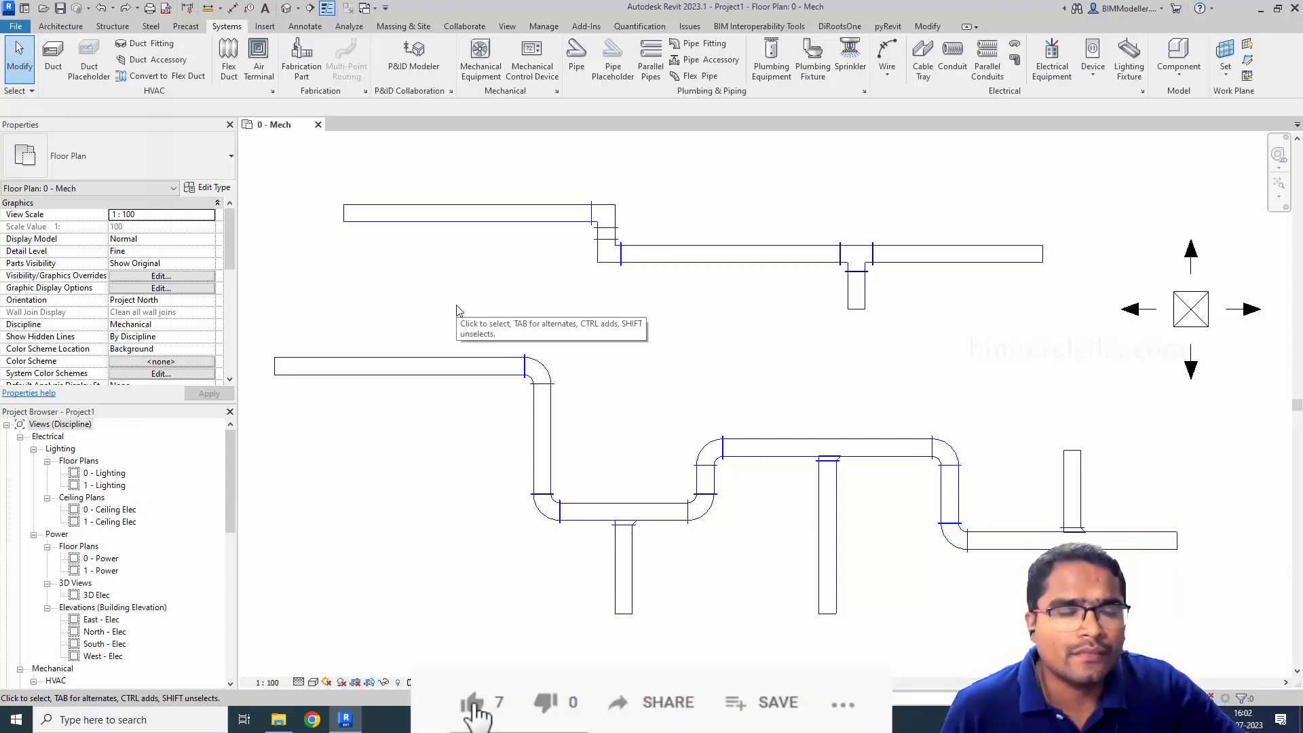
- Change the right-hand air terminal's type to Return Diffuser 600 x 600 Face 300 x 300 Connection
click(472, 703)
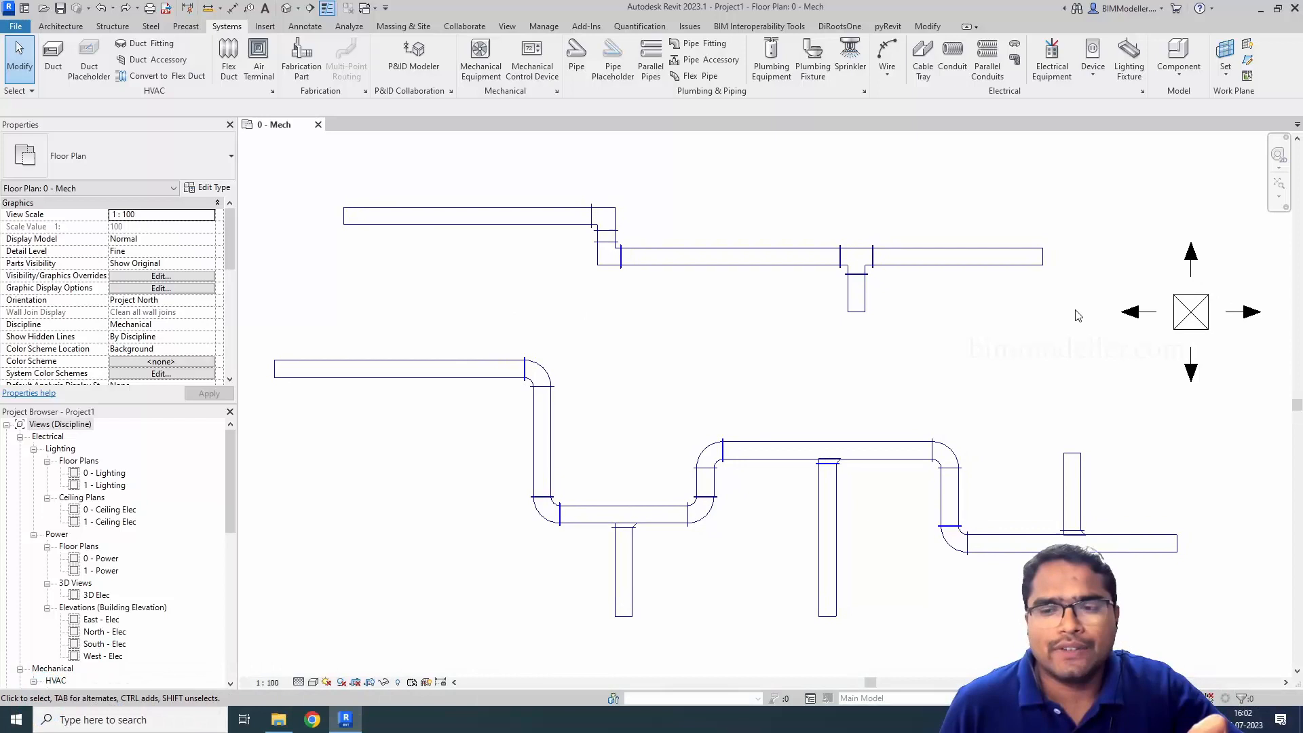
click(1191, 312)
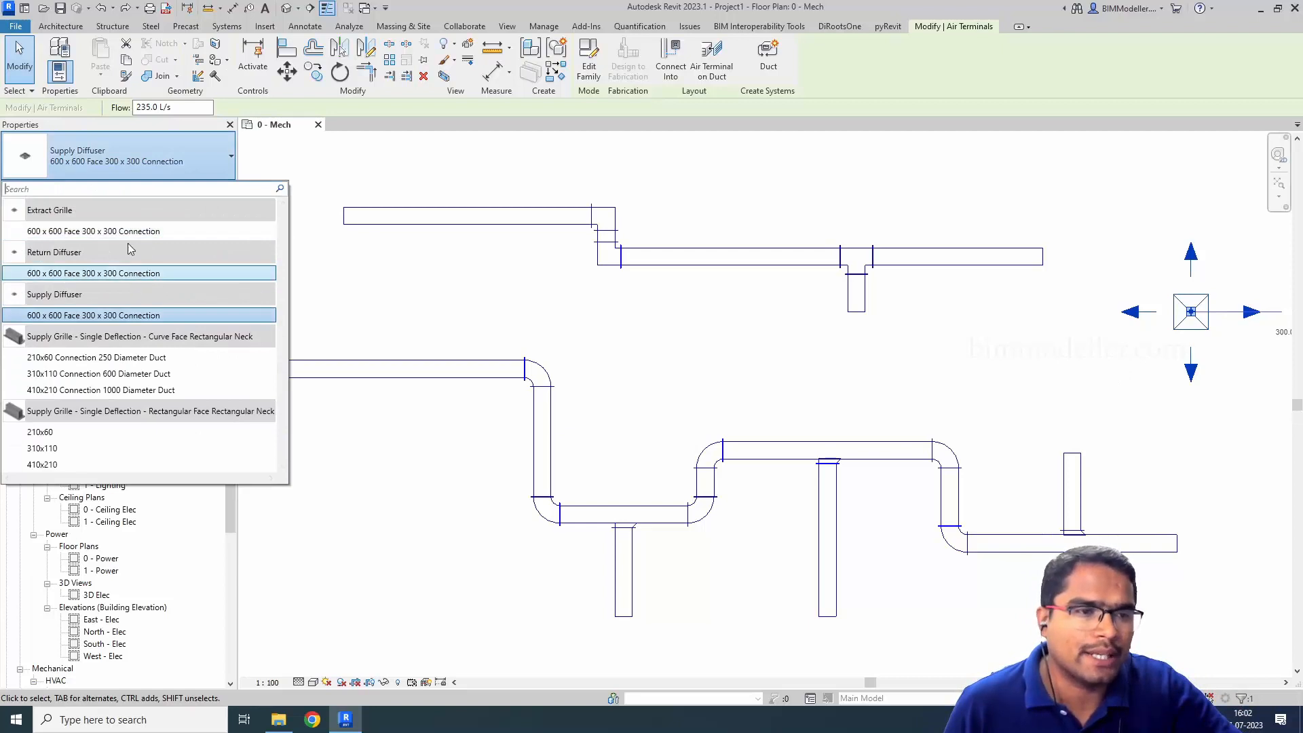
click(94, 231)
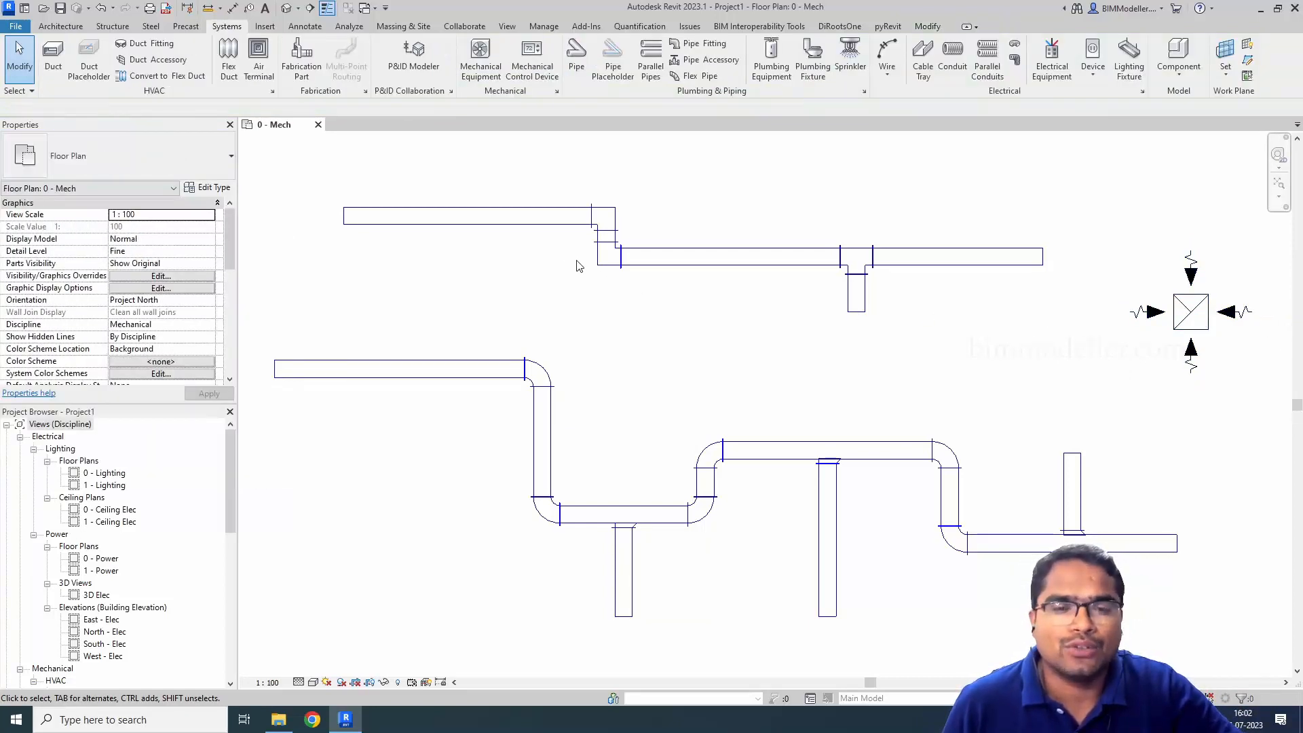
click(466, 216)
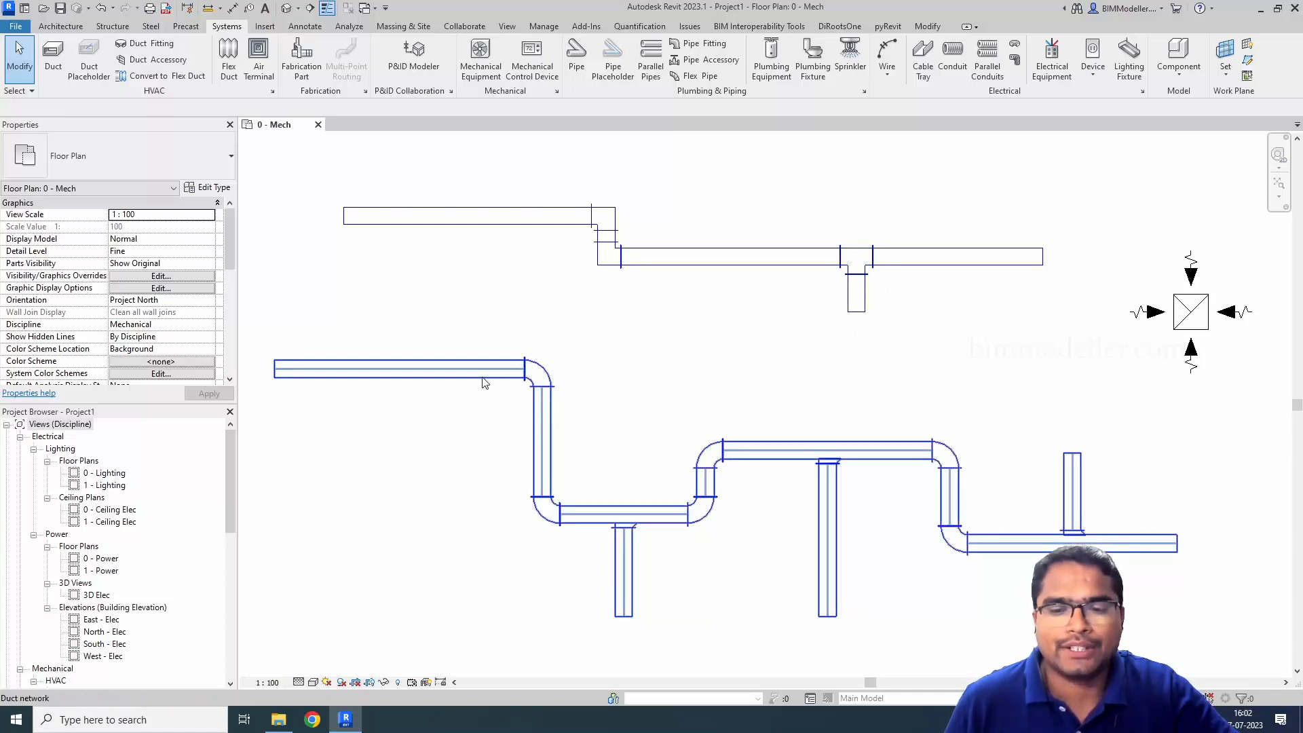
- Change the selected lower duct network to Rectangular Duct: Flanged Square Bend / Tee, giving tee branches
click(482, 372)
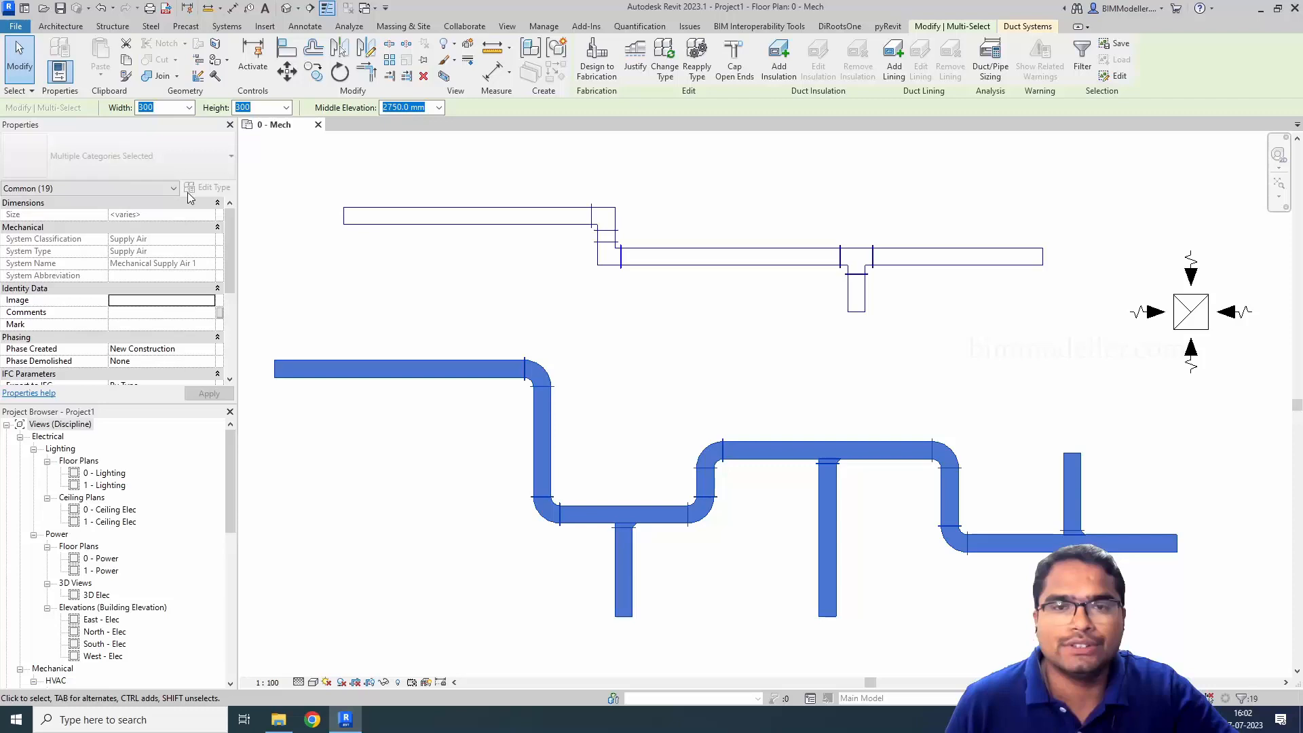
mouse_move(664, 59)
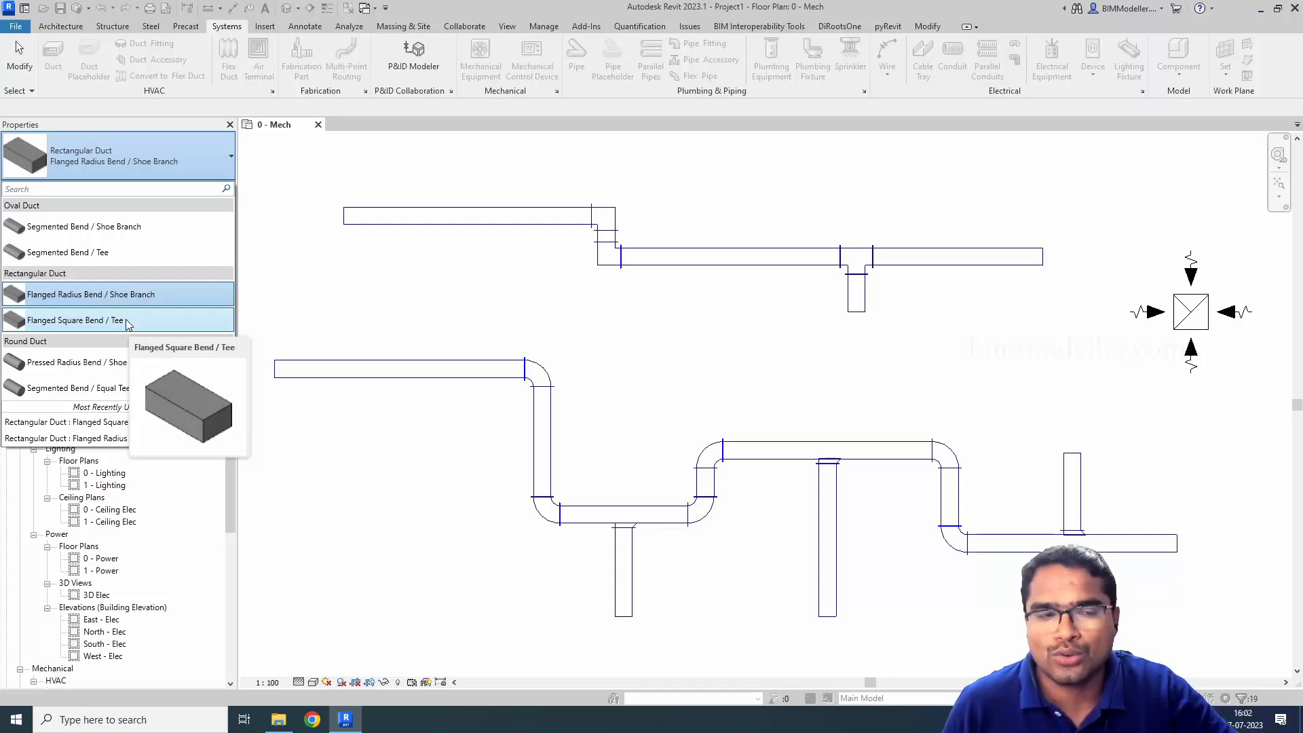
click(75, 321)
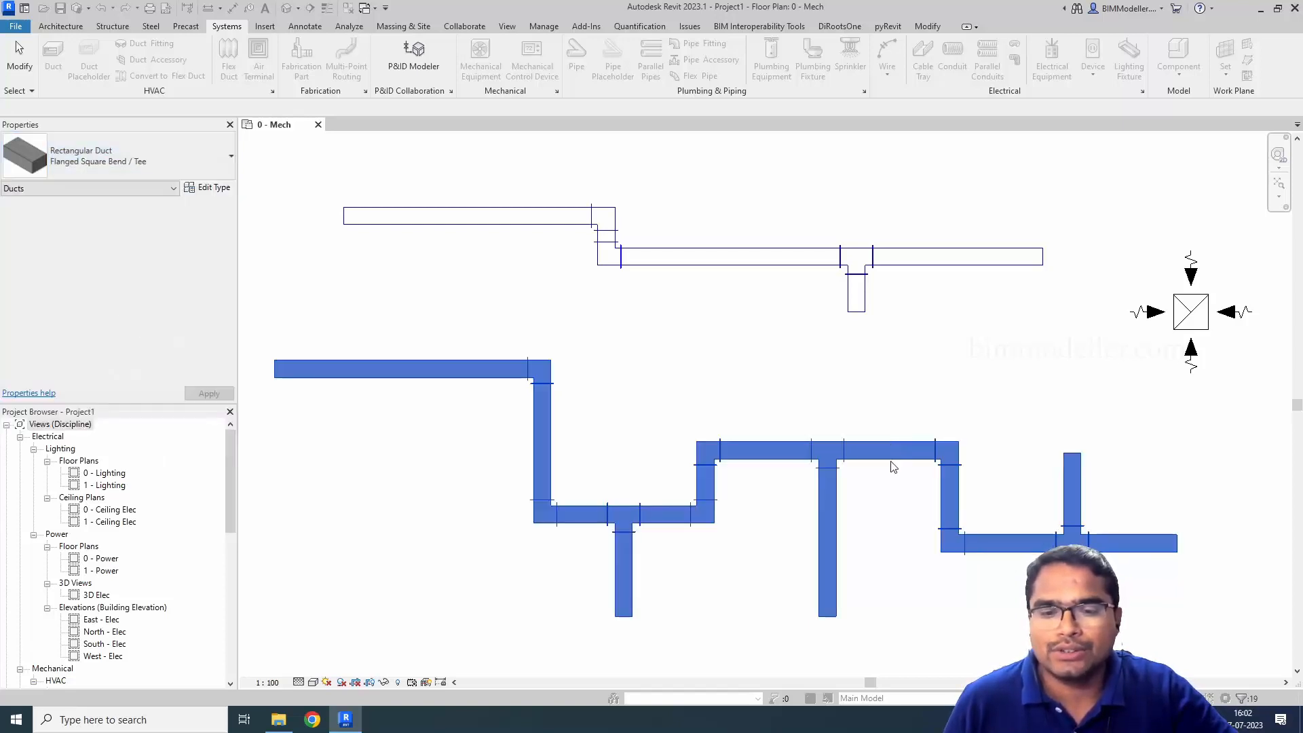
click(812, 432)
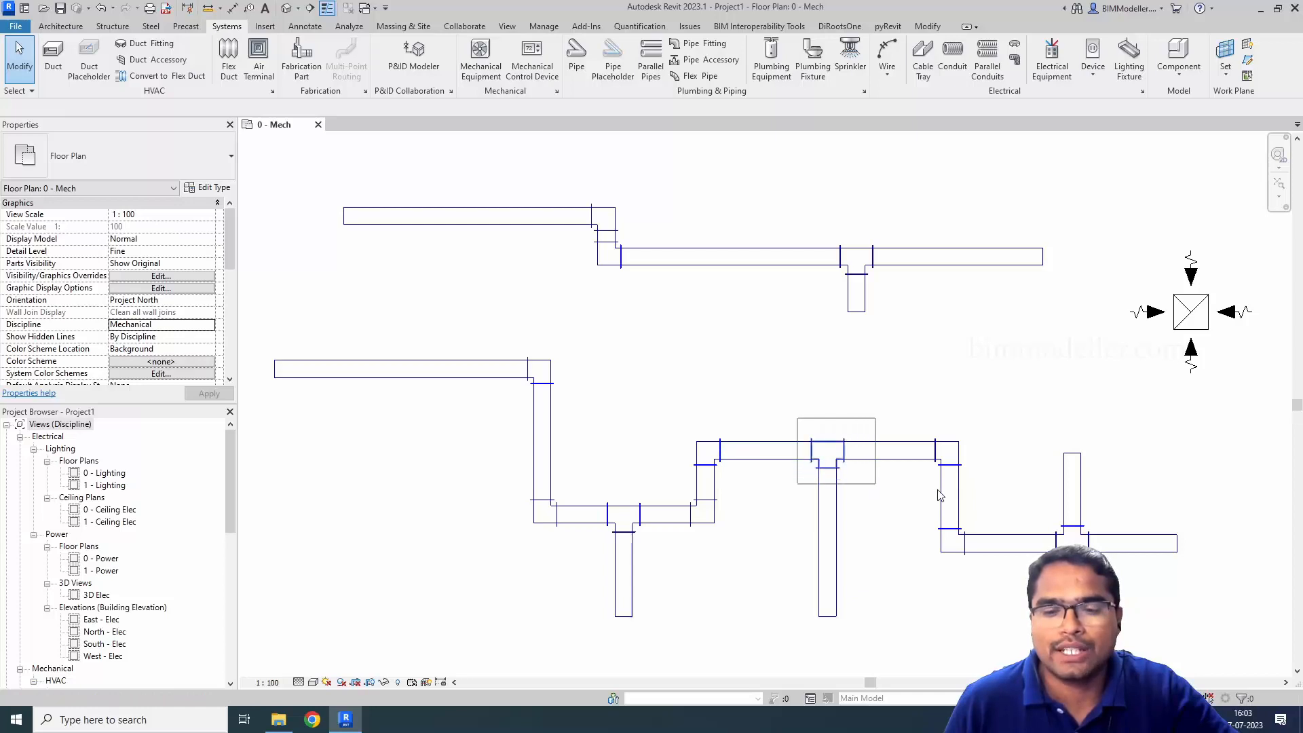
click(835, 451)
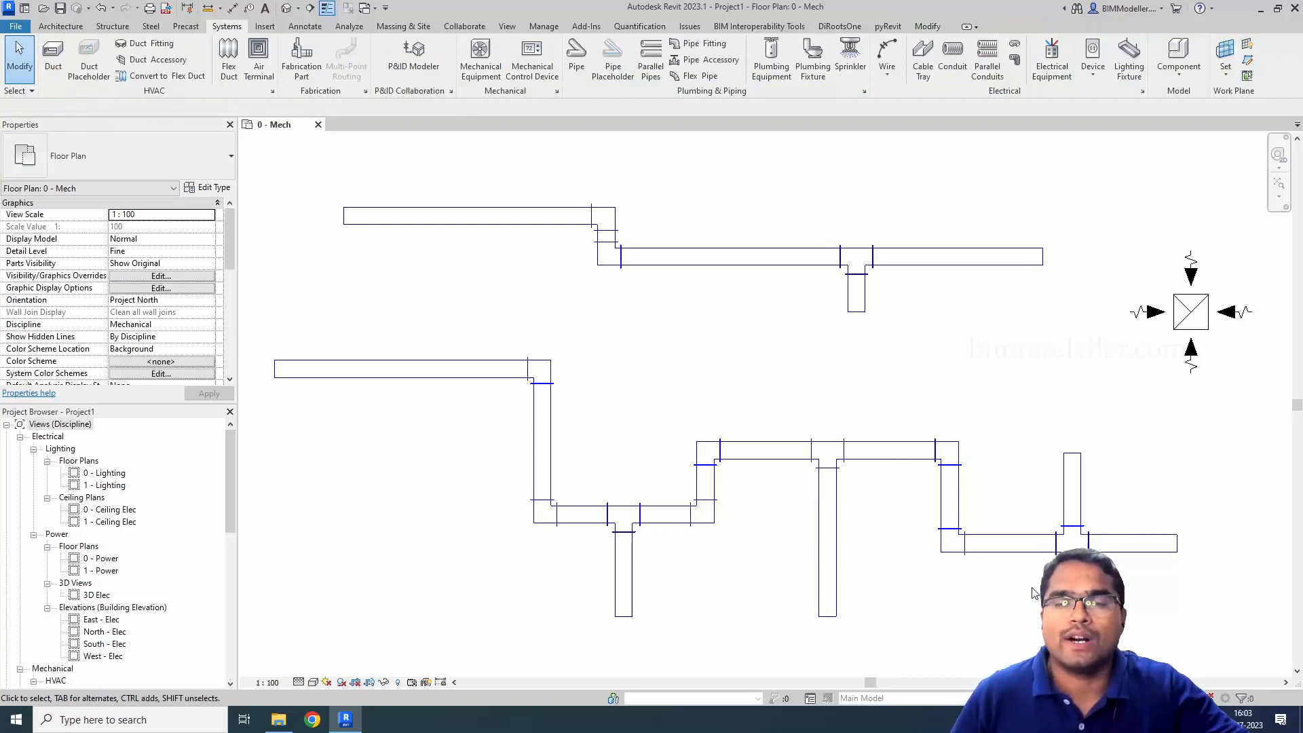
mouse_move(1024, 588)
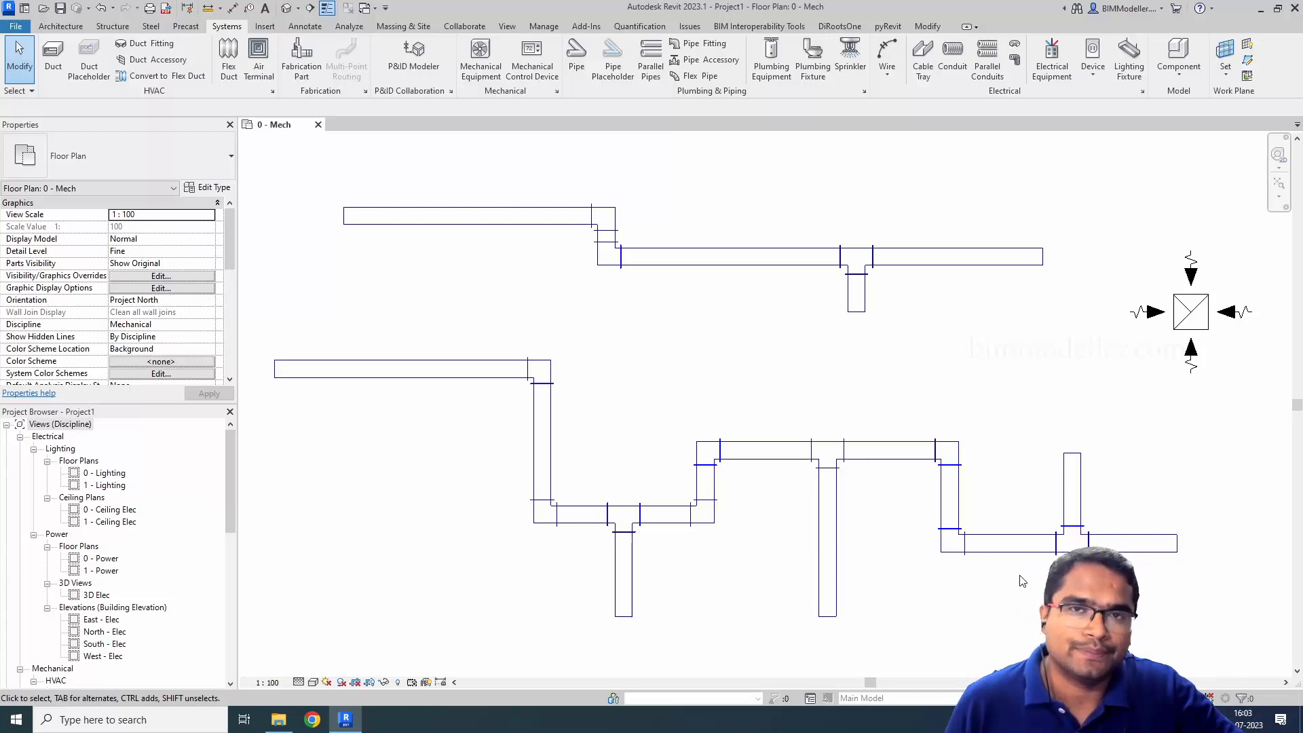
mouse_move(776, 485)
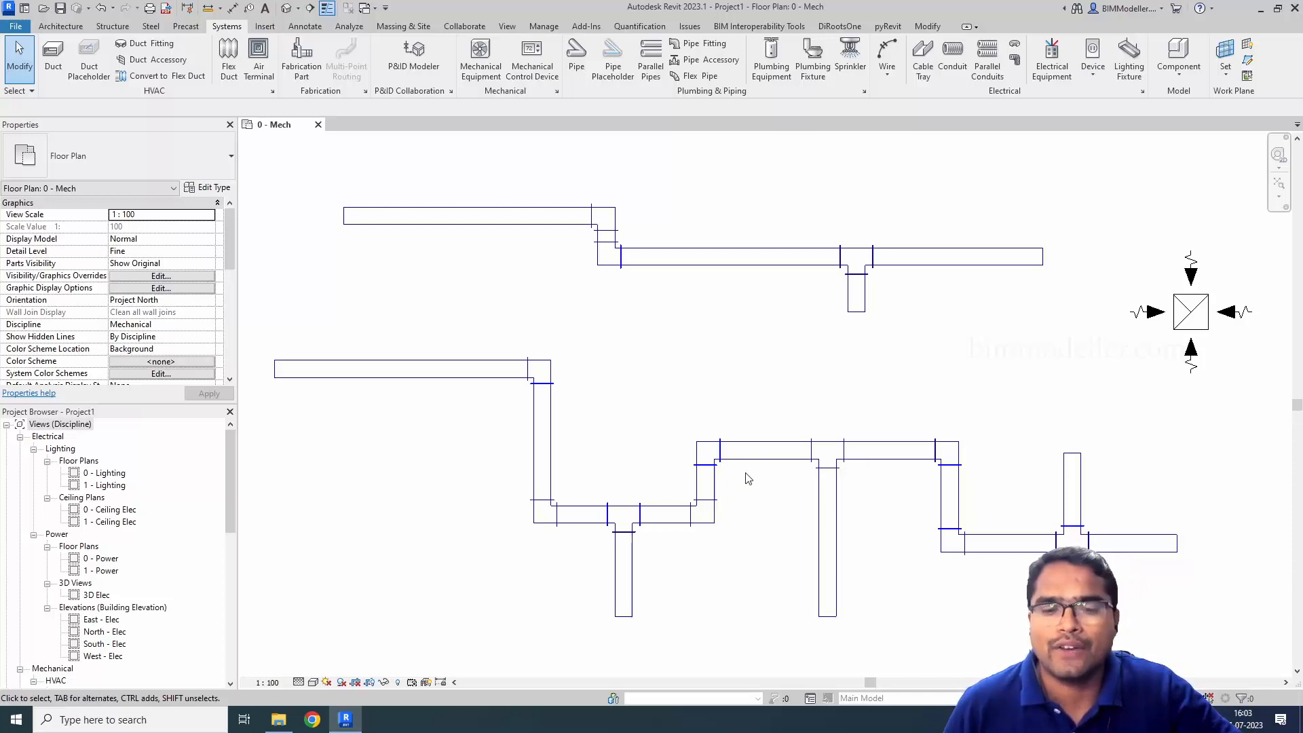
mouse_move(797, 458)
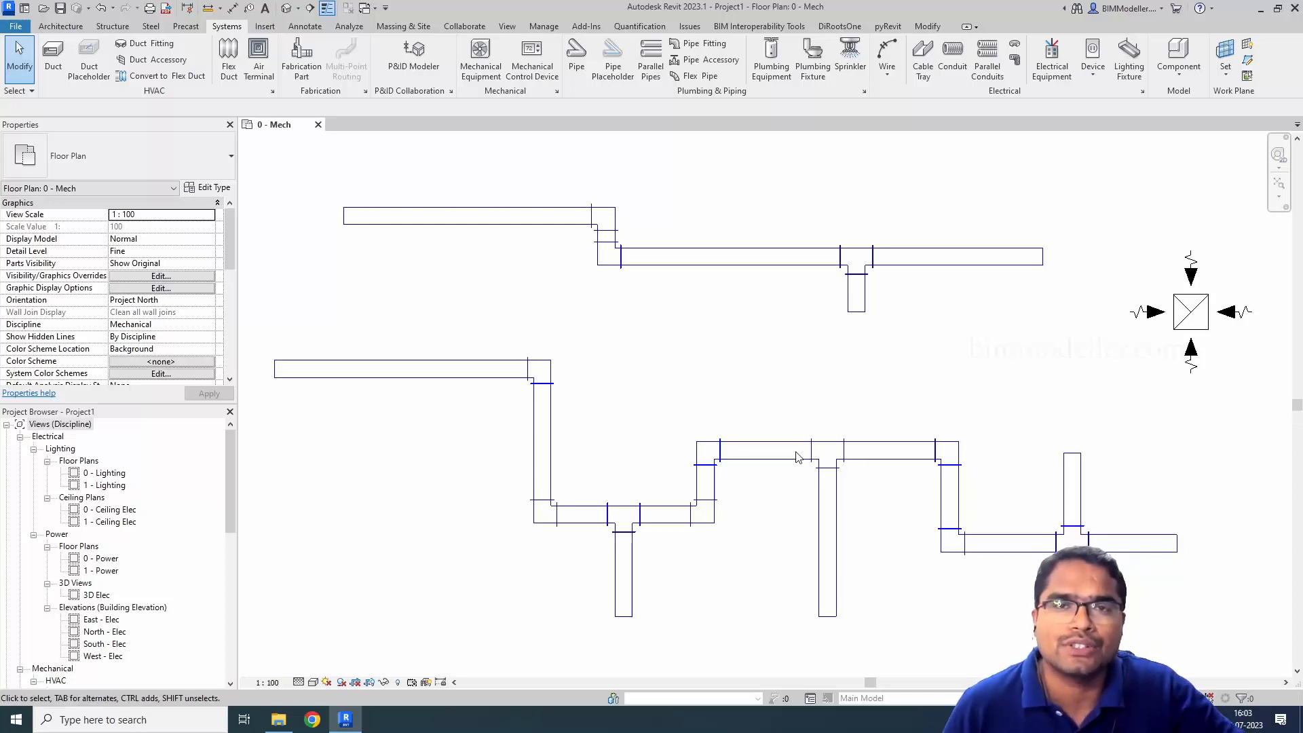
mouse_move(773, 454)
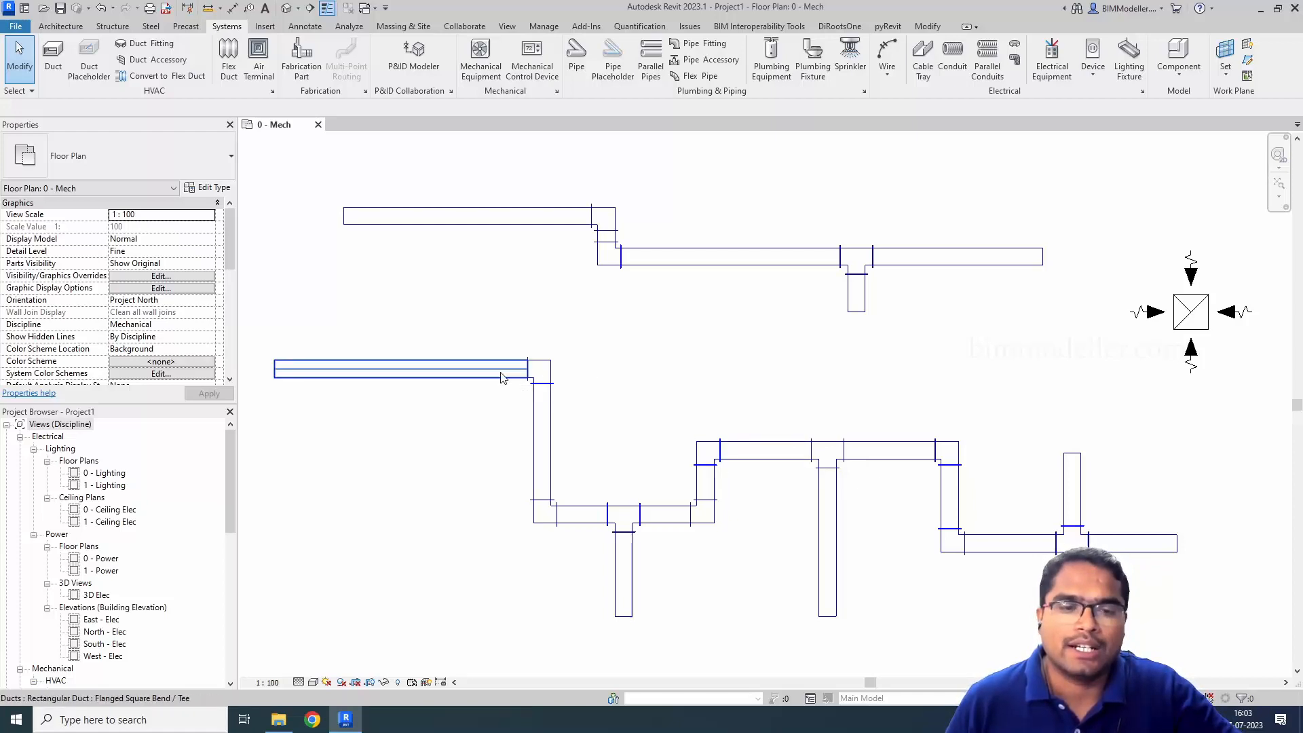
click(632, 498)
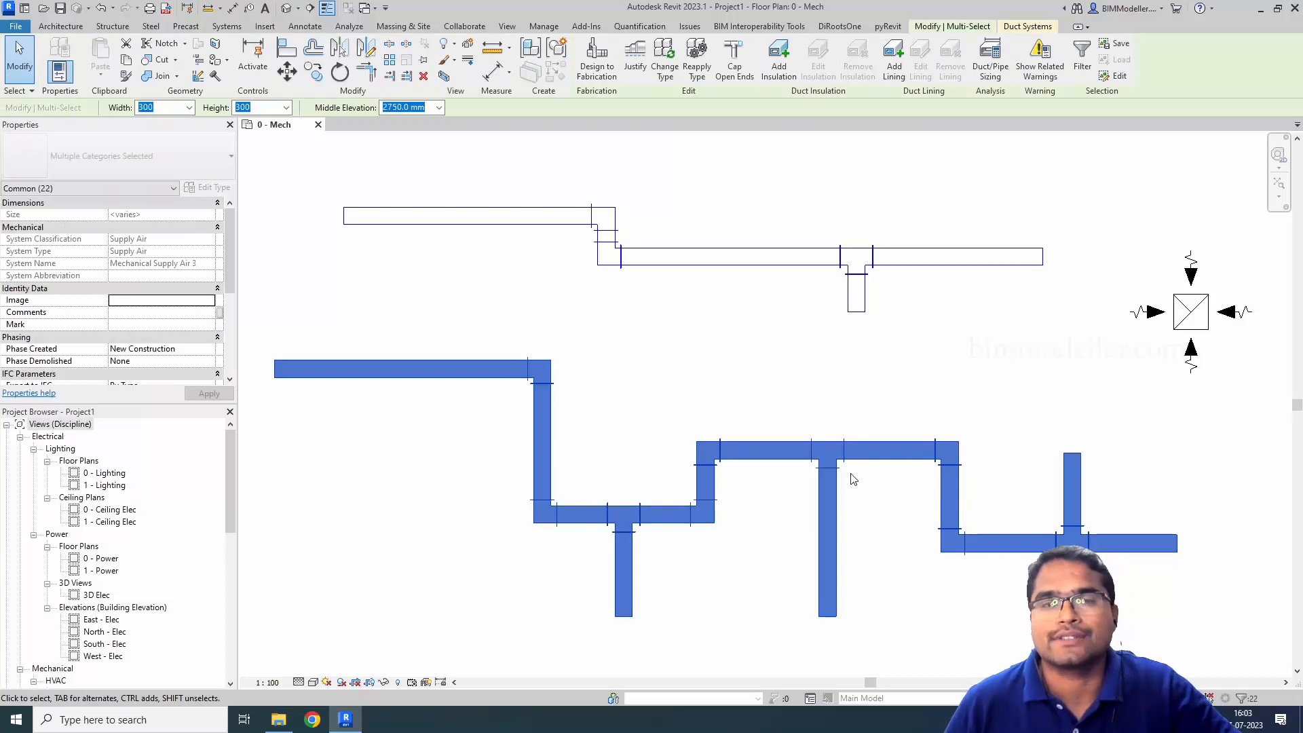
mouse_move(865, 486)
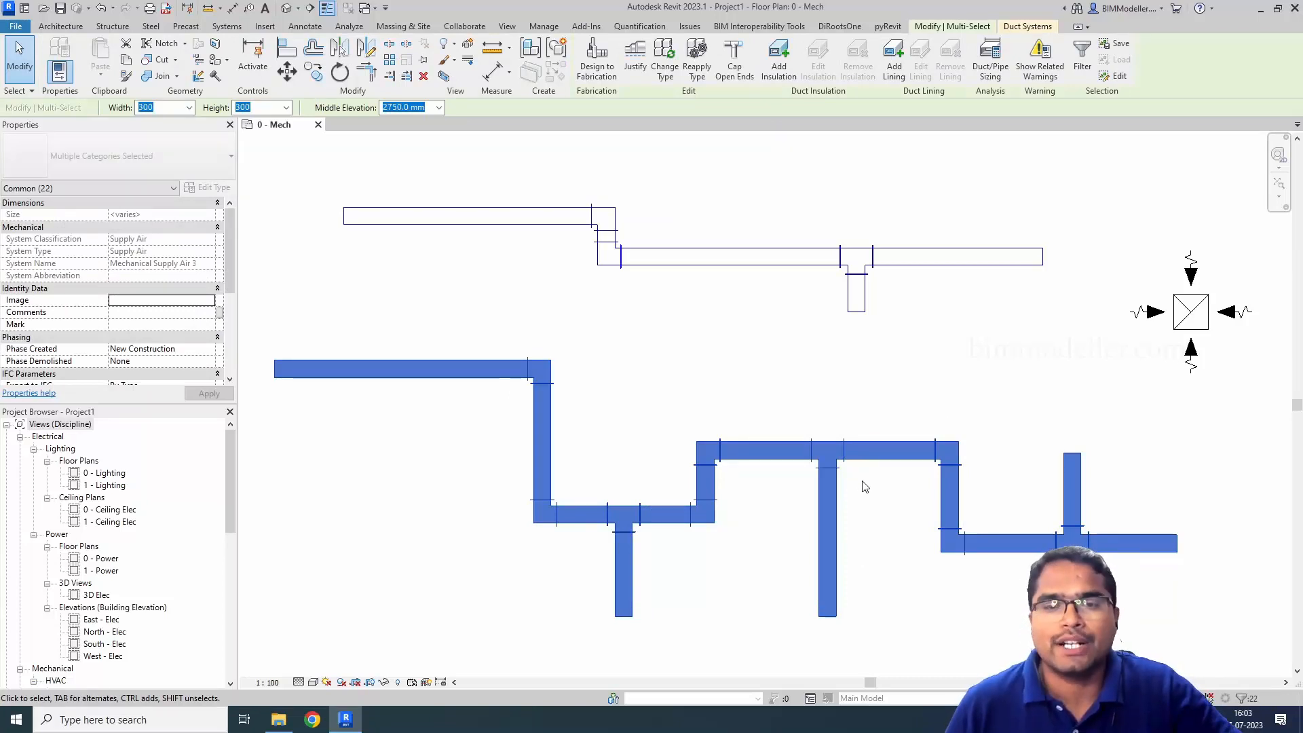